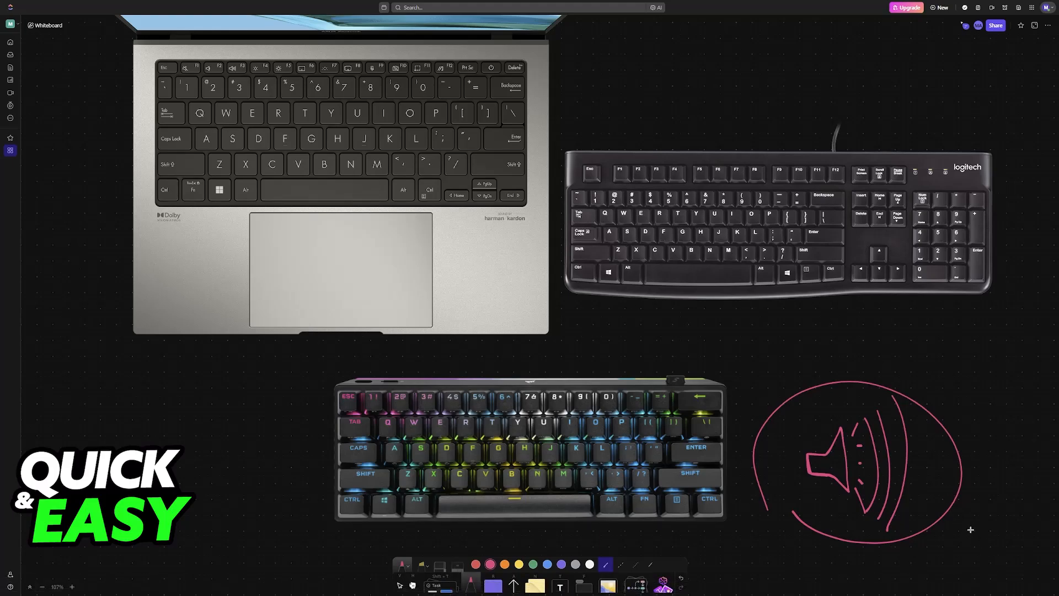
{"action": "mouse_move", "coordinate": [570, 329]}
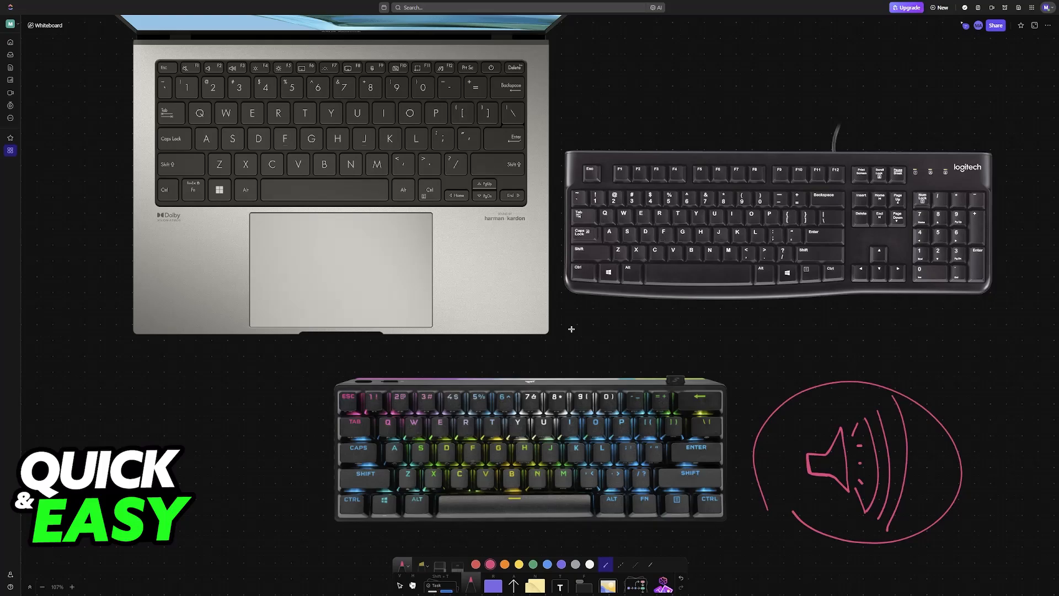
{"action": "mouse_move", "coordinate": [597, 341]}
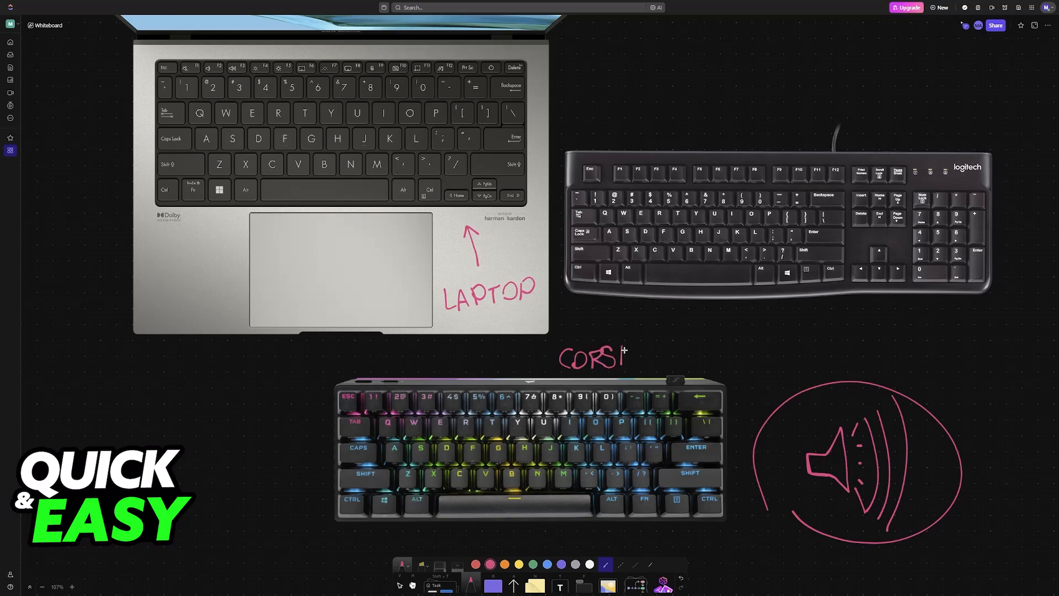
- Finish the handwritten CORSAIR label above the Corsair keyboard and begin the LOG label
{"action": "type", "text": "AIR"}
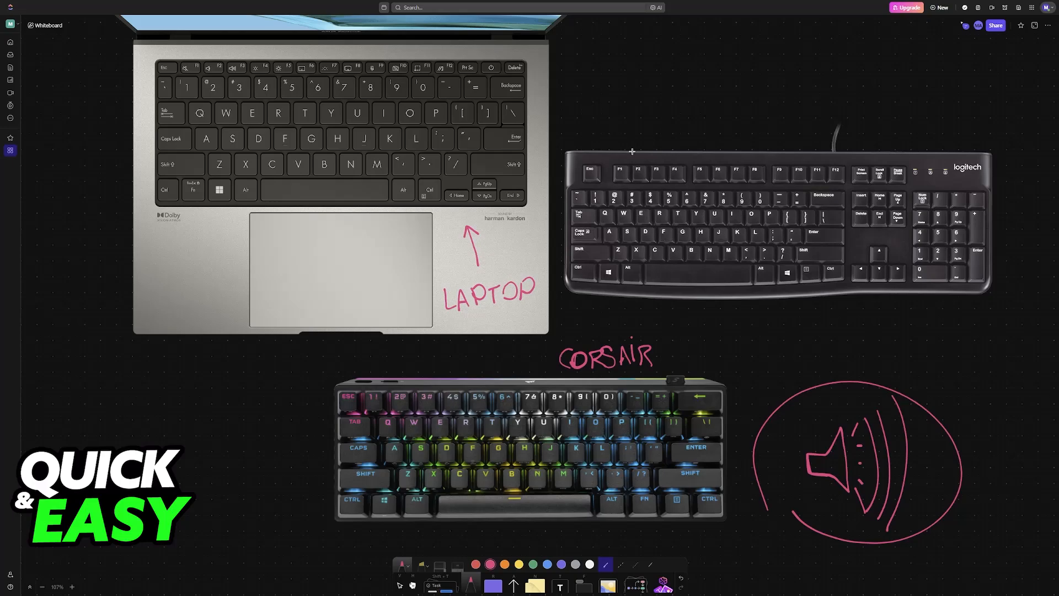
{"action": "type", "text": "LOG"}
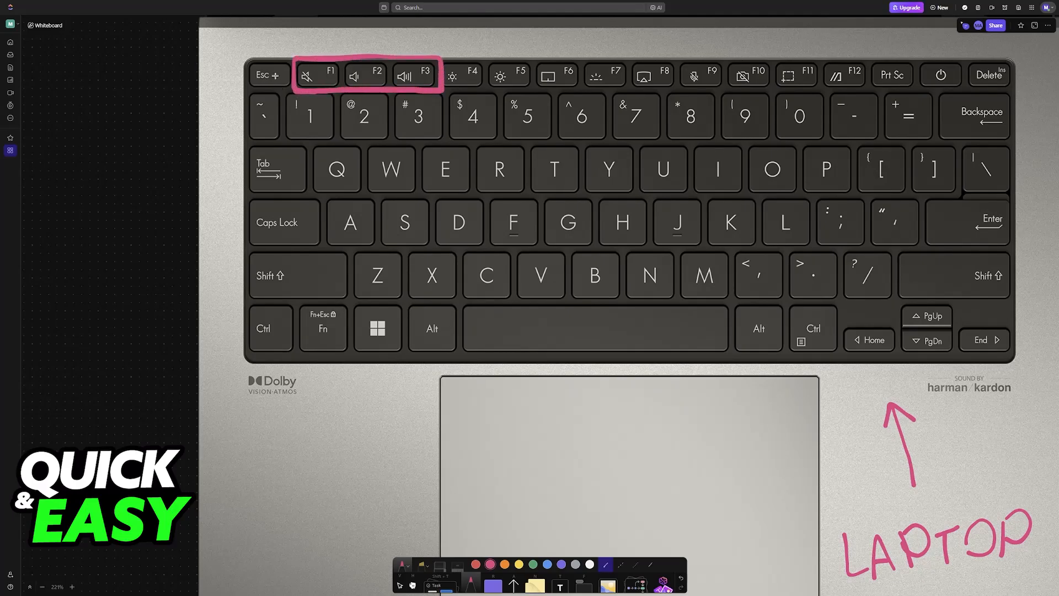
- Draw an arrow linking the boxed Fn key to the boxed F1–F3 volume keys on the laptop
{"action": "left_click_drag", "start_coordinate": [162, 88], "coordinate": [280, 73]}
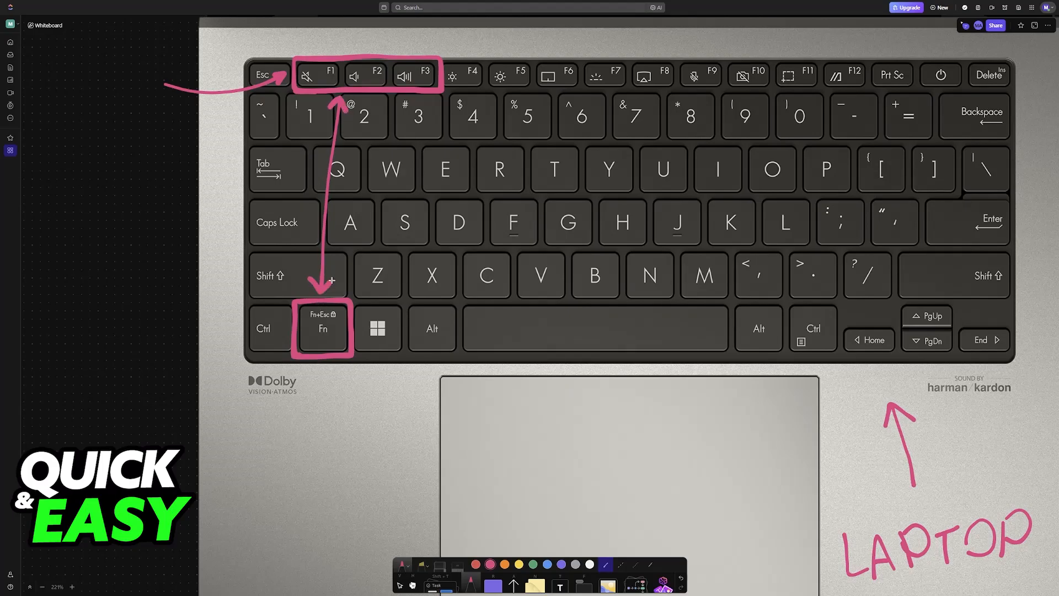
{"action": "mouse_move", "coordinate": [313, 88]}
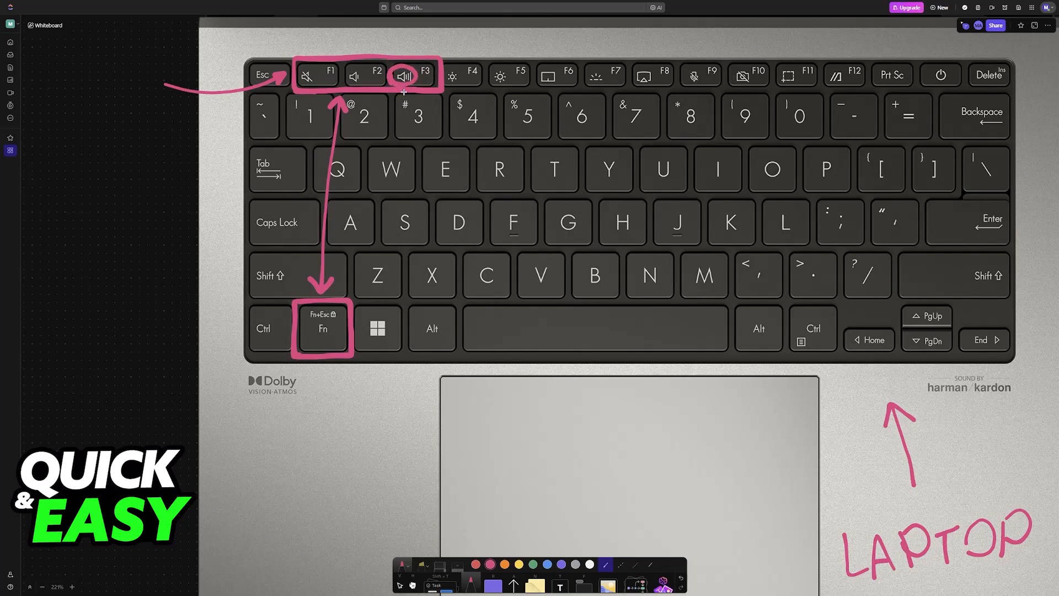
{"action": "scroll", "scroll_direction": "down", "scroll_amount": 3}
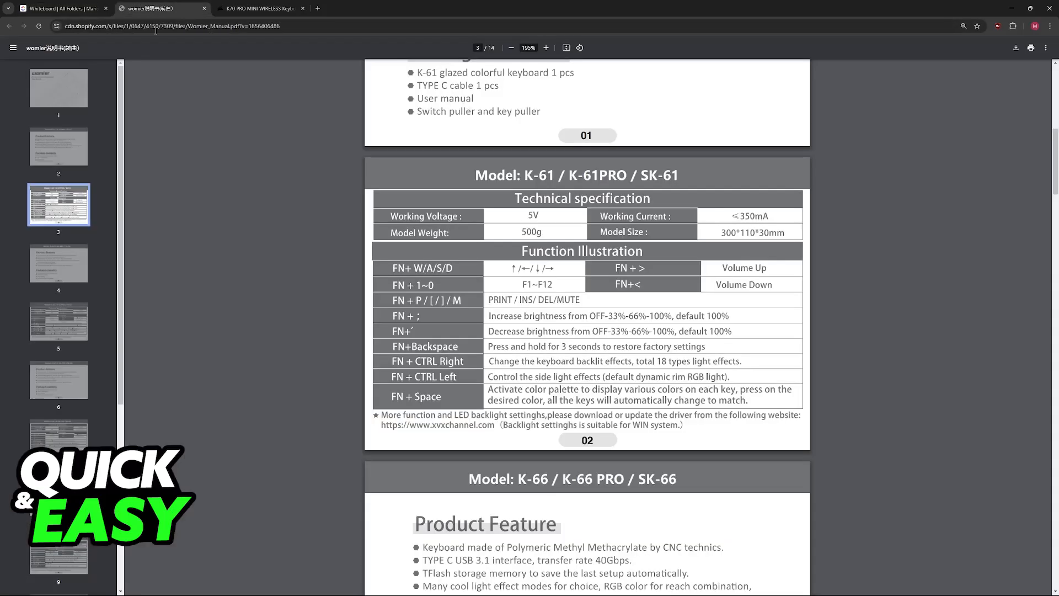
{"action": "mouse_move", "coordinate": [639, 308]}
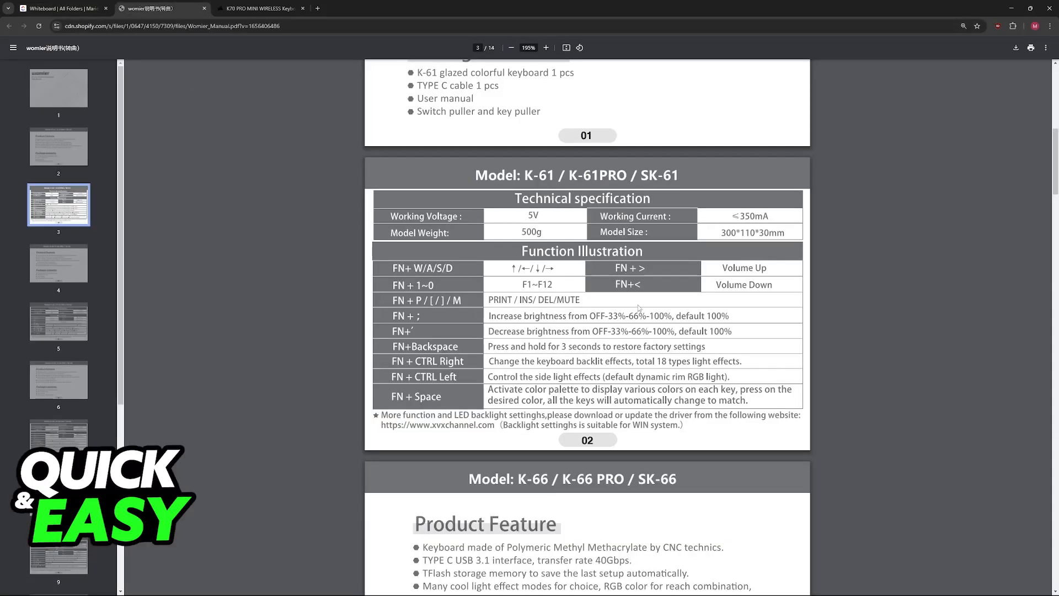
- Scroll the Womier K-61 manual from its cover to the Function Illustration table of Fn volume shortcuts
{"action": "left_click", "coordinate": [59, 88]}
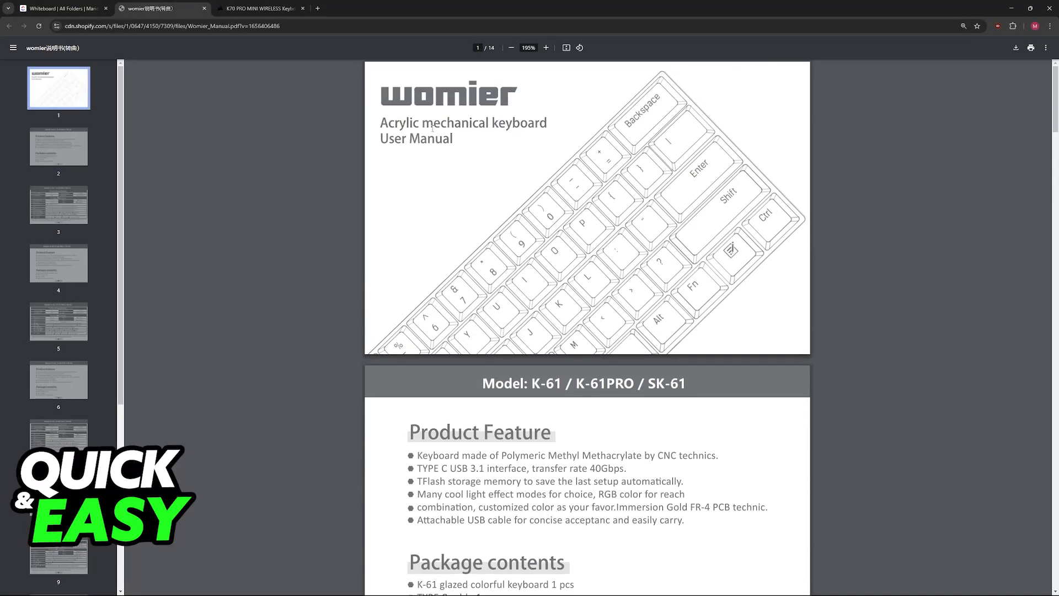
{"action": "scroll", "scroll_direction": "down", "scroll_amount": 3}
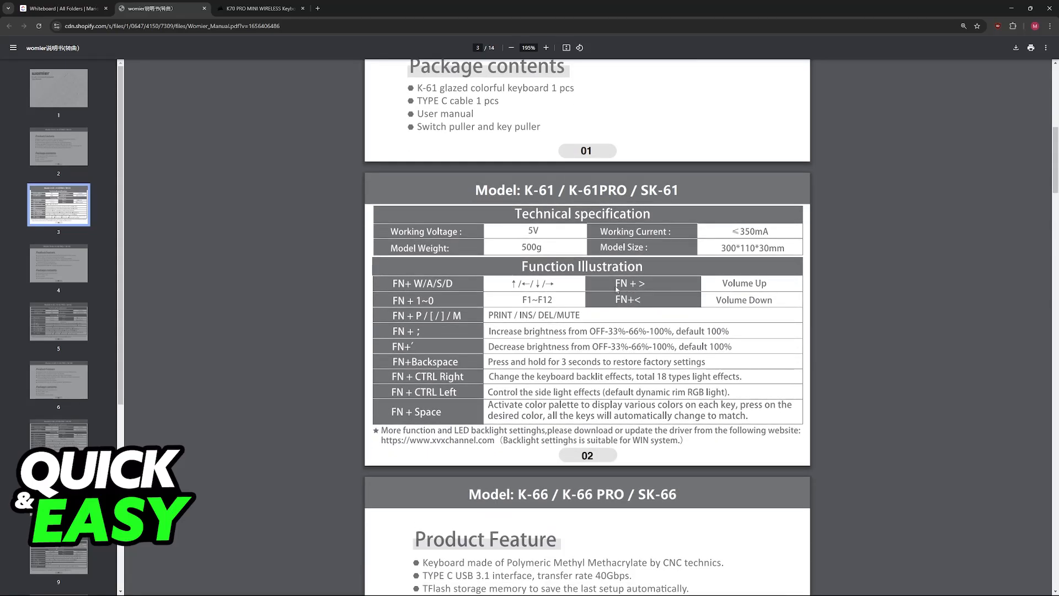
{"action": "mouse_move", "coordinate": [640, 284]}
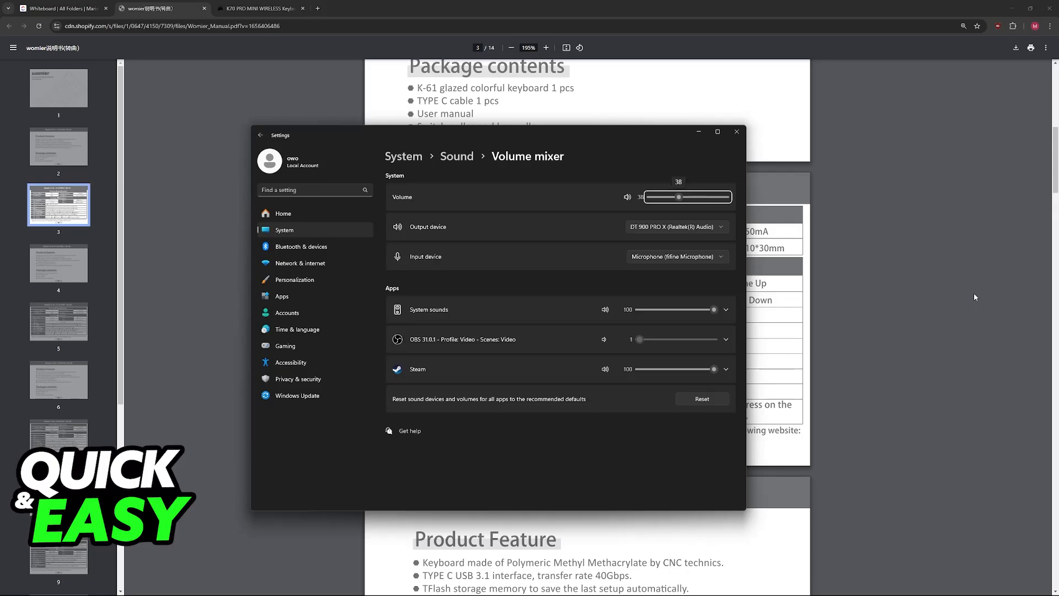
- Search the Corsair K70 PRO MINI WIRELESS guide for 'volume' to show the FN + . and FN + / rows, then return to the whiteboard
{"action": "left_click", "coordinate": [261, 8]}
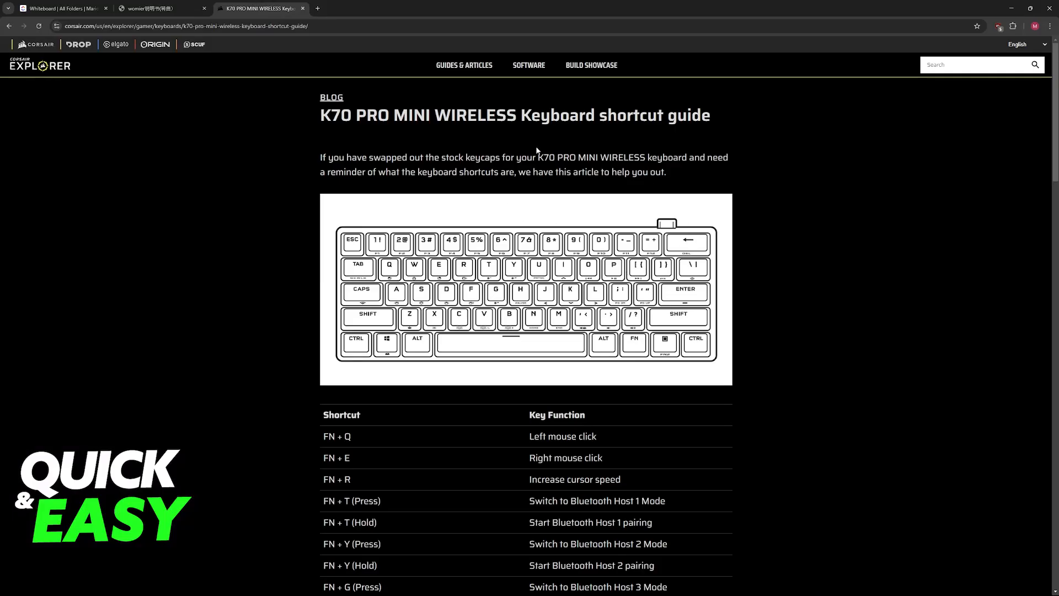
{"action": "scroll", "scroll_direction": "down", "scroll_amount": 3}
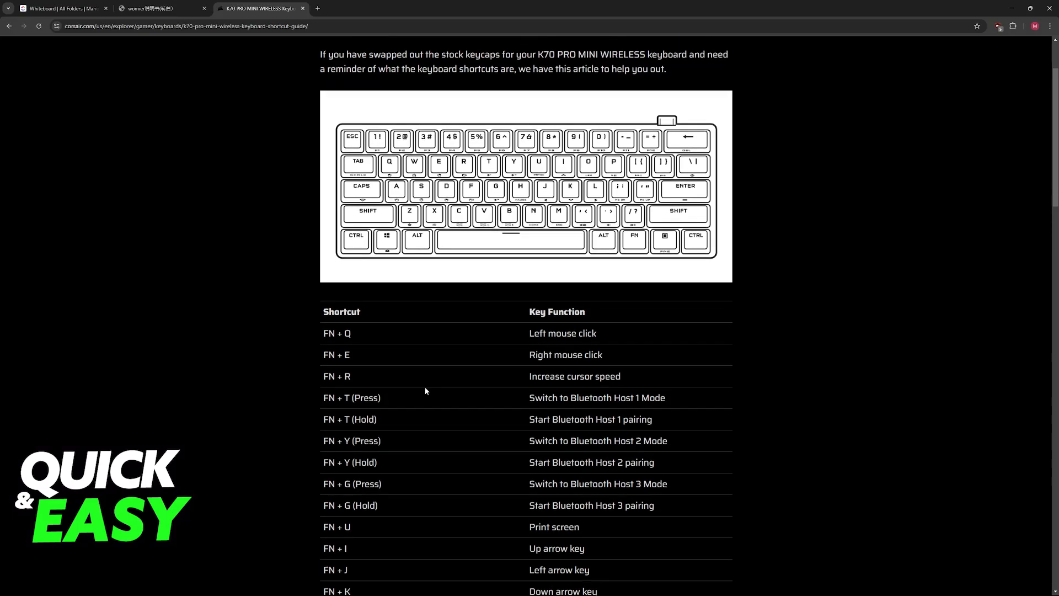
{"action": "key", "text": "ctrl+f"}
{"action": "type", "text": "volume"}
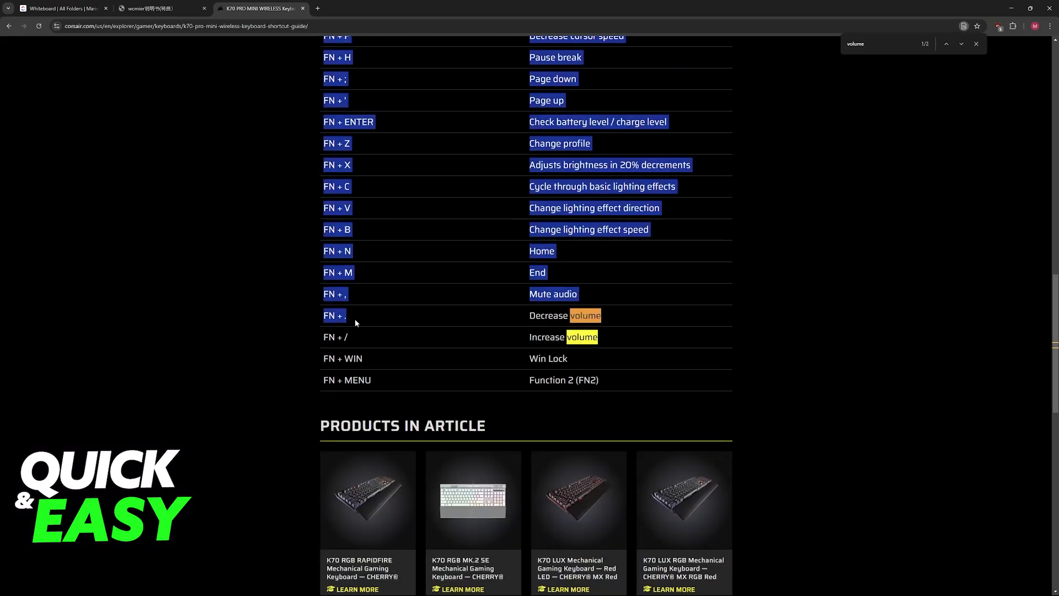
{"action": "left_click", "coordinate": [346, 337]}
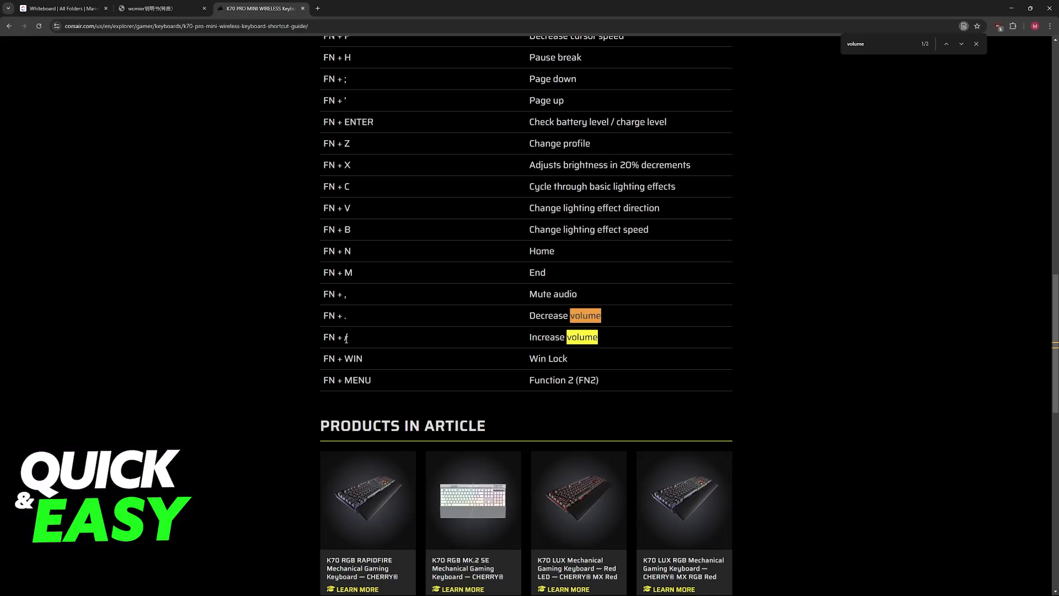
{"action": "left_click", "coordinate": [61, 8]}
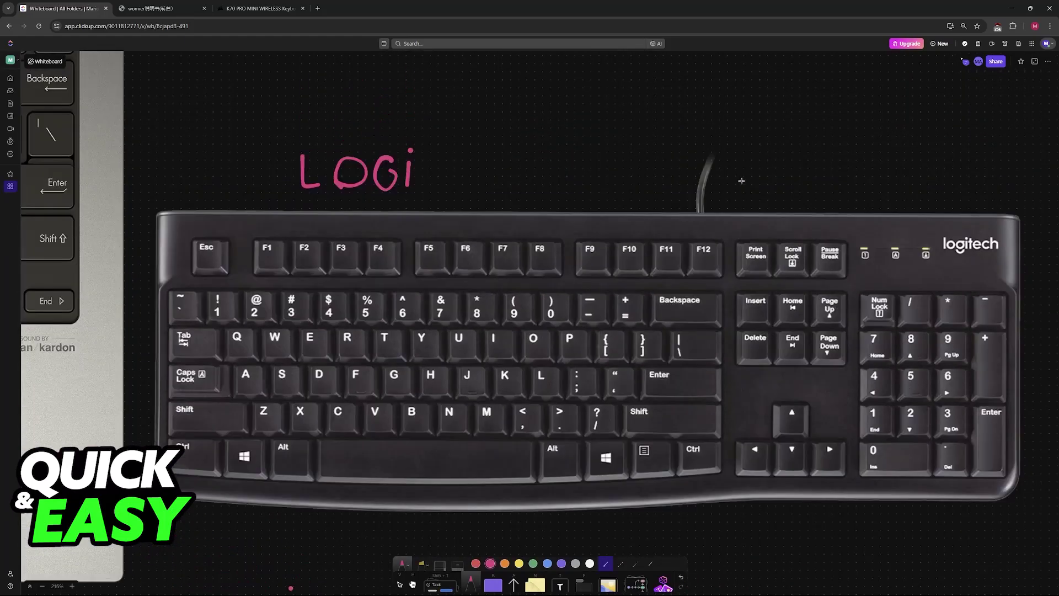
- View the whiteboard full-screen and zoom toward the Logitech keyboard's LOGI label
{"action": "key", "text": "F11"}
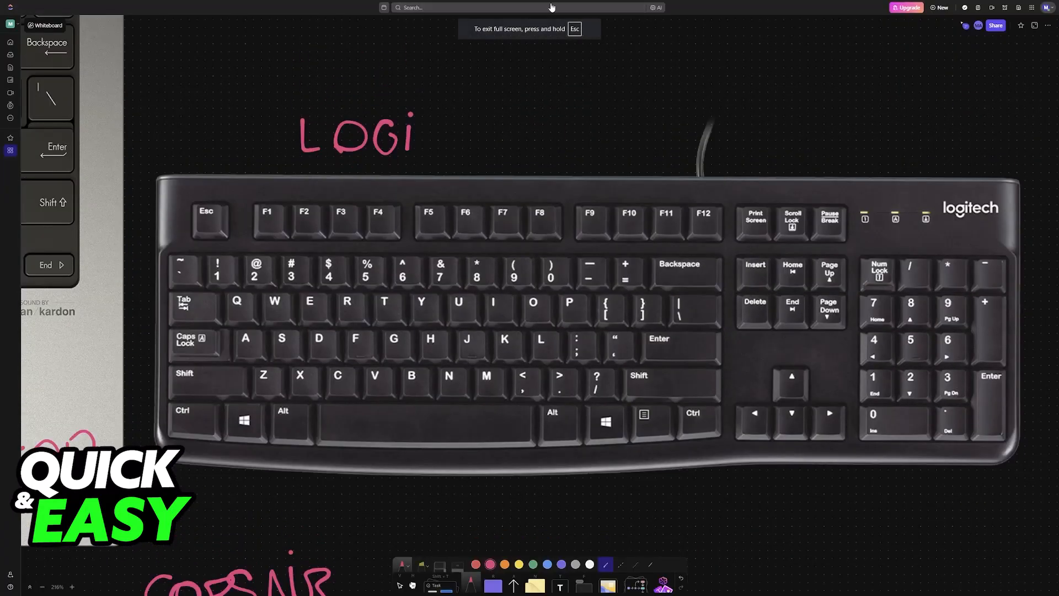
{"action": "mouse_move", "coordinate": [643, 212]}
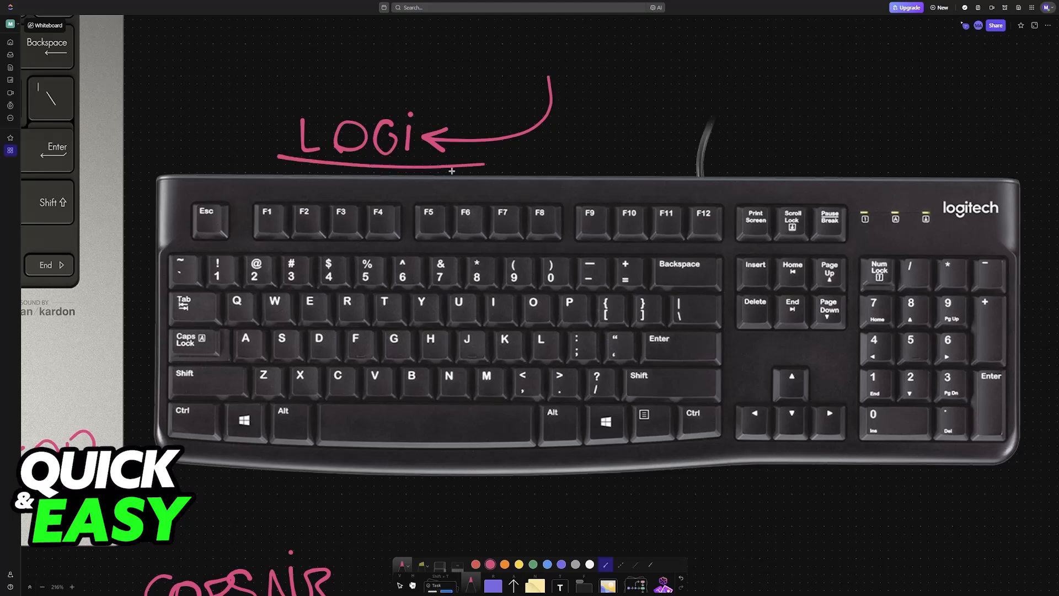
{"action": "scroll", "scroll_direction": "down", "scroll_amount": 3}
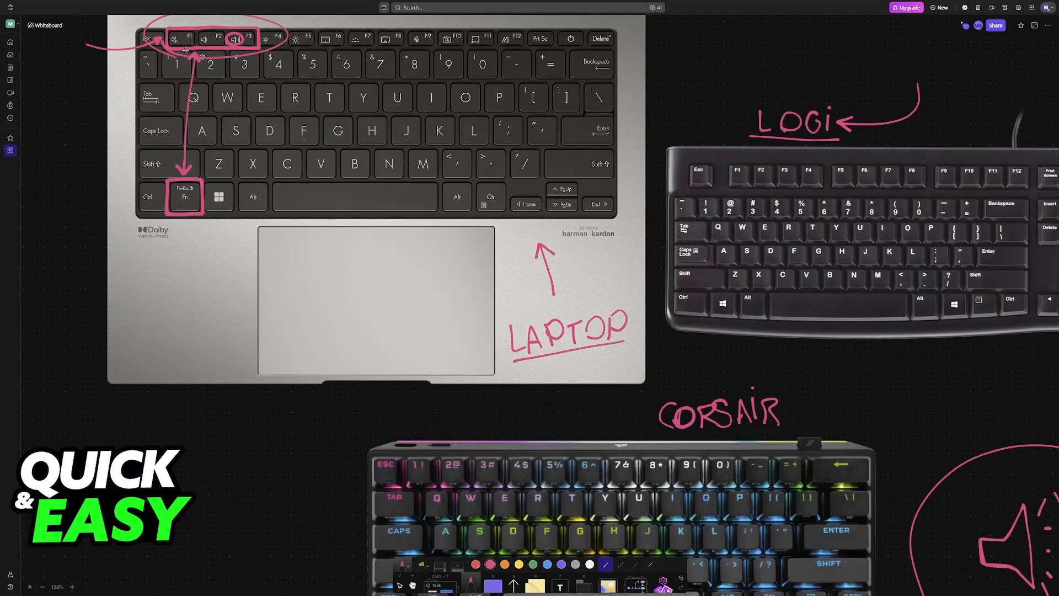
- Zoom out and pan to the Corsair keyboard for the arrow under its CORSAIR label
{"action": "scroll", "scroll_direction": "down", "scroll_amount": 3}
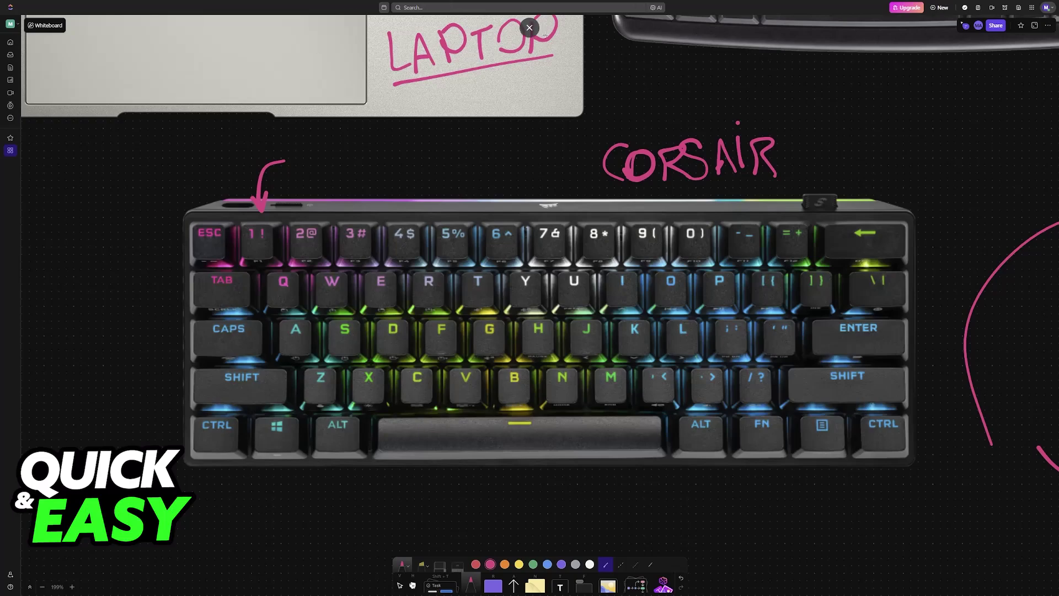
- Return via the Womier manual to the Corsair K70 PRO MINI WIRELESS guide with the 'volume' search open
{"action": "left_click", "coordinate": [160, 8]}
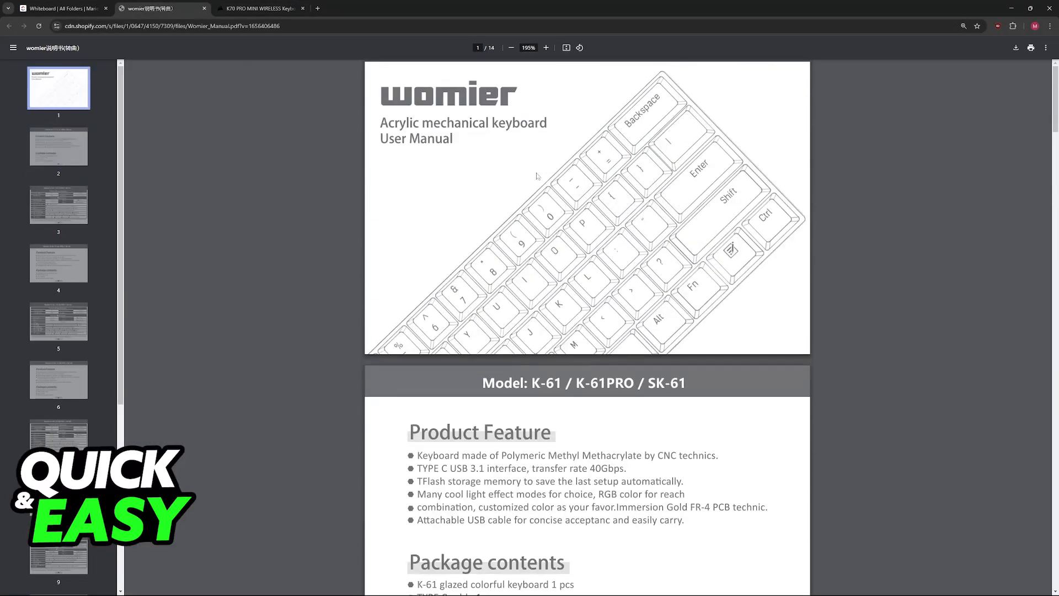
{"action": "mouse_move", "coordinate": [196, 4]}
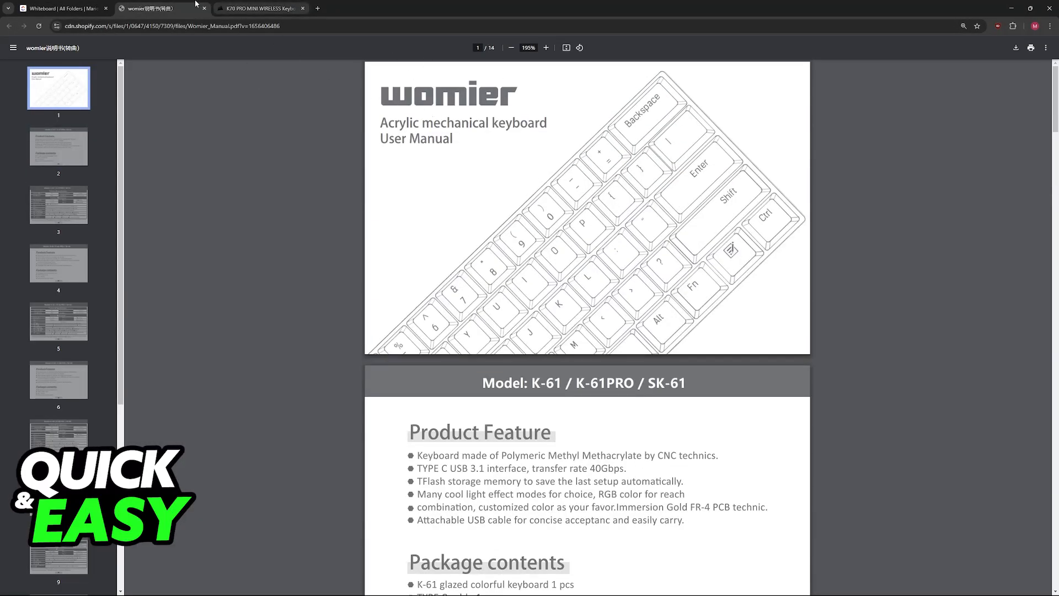
{"action": "left_click", "coordinate": [260, 7]}
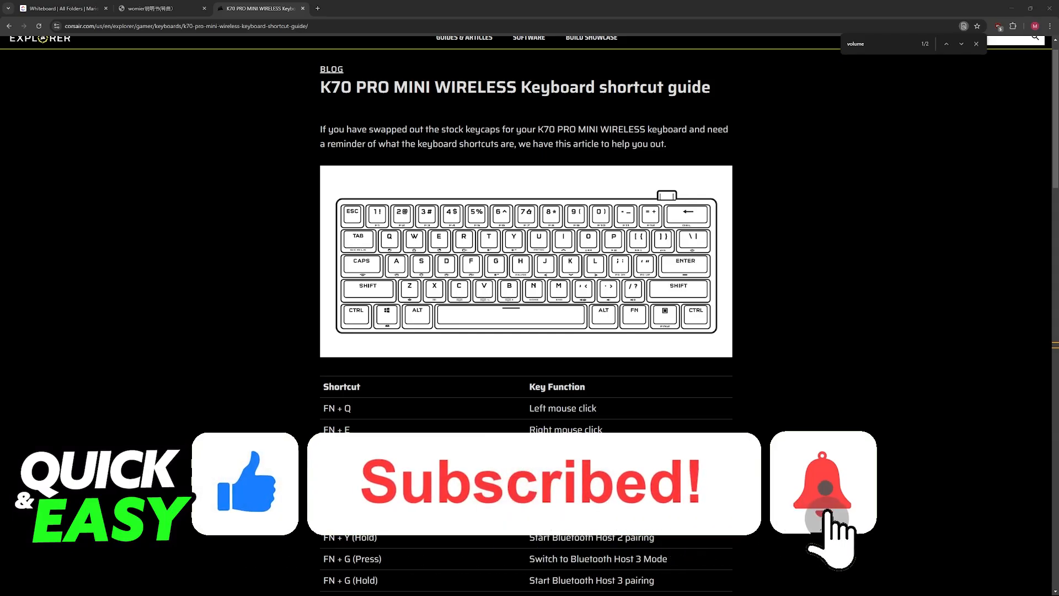
{"action": "left_click", "coordinate": [822, 482]}
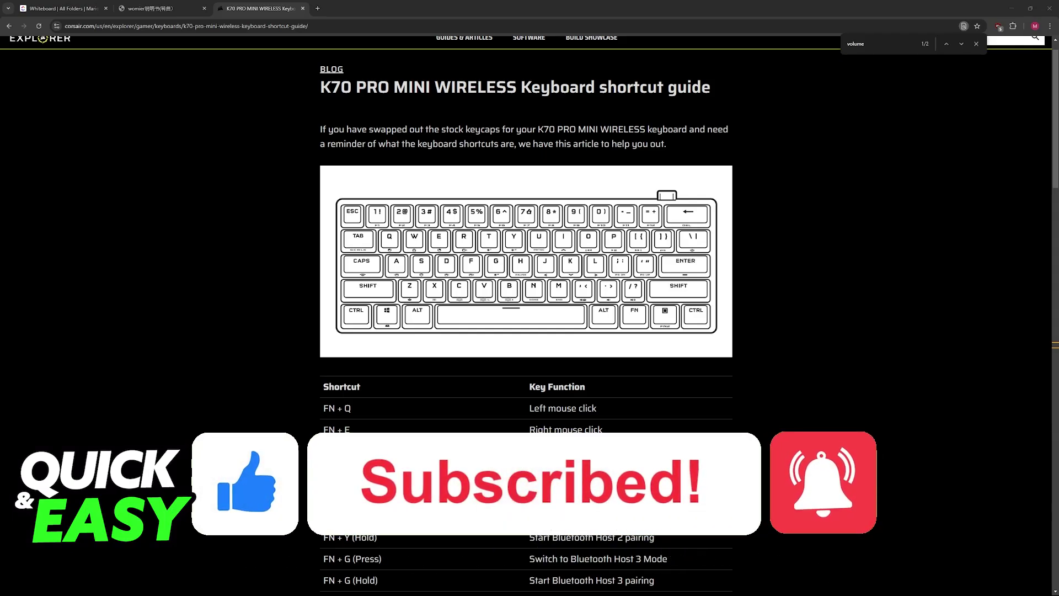